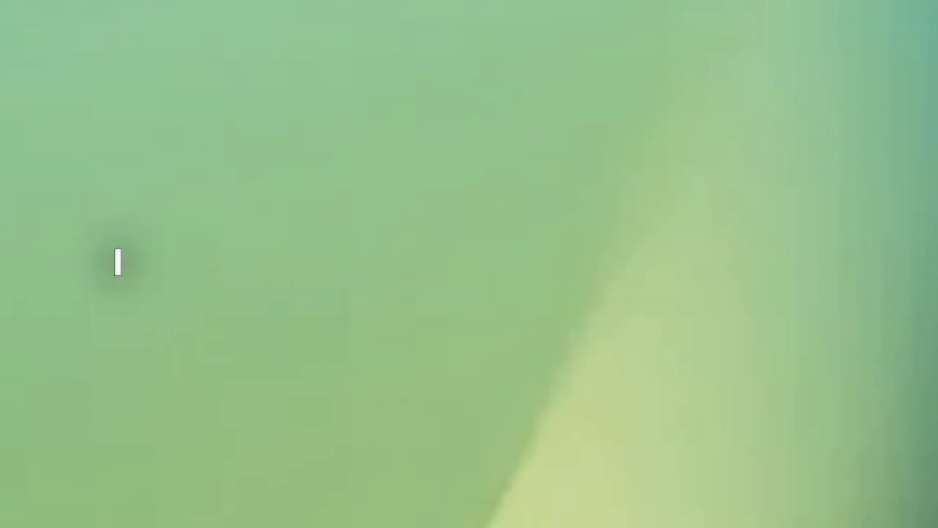
type("because")
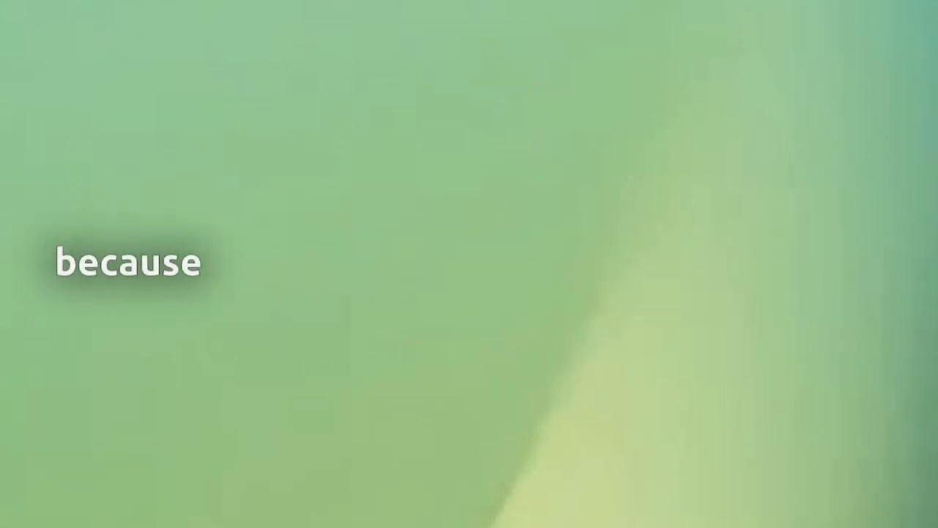